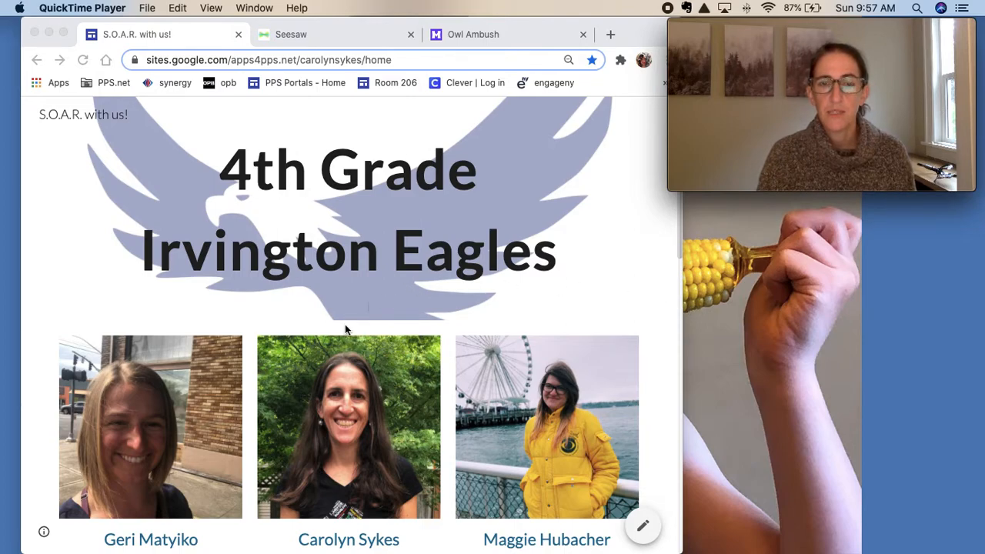
Expand the Schedule section to show the 4th Grade Schedule's daily group times and specials
scroll("down", 3)
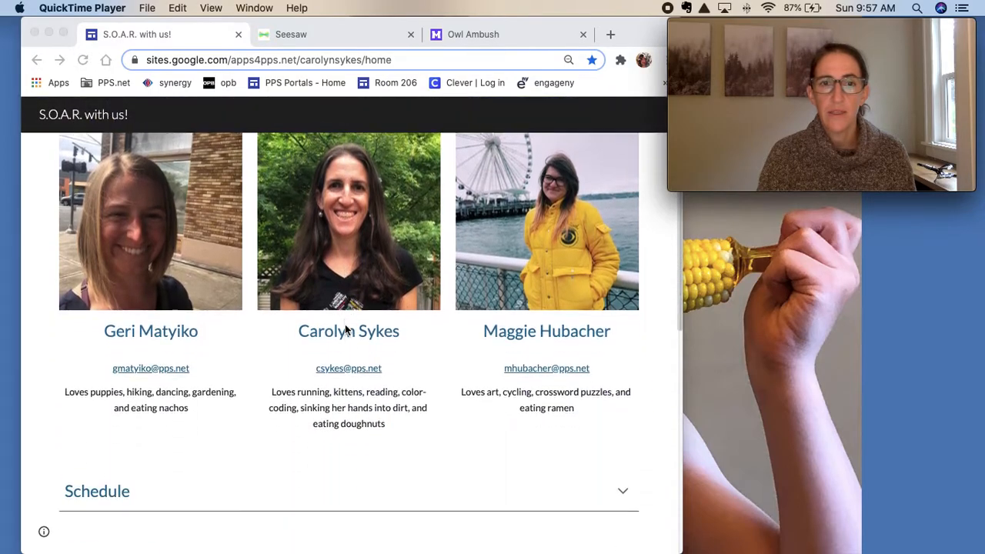
scroll("down", 3)
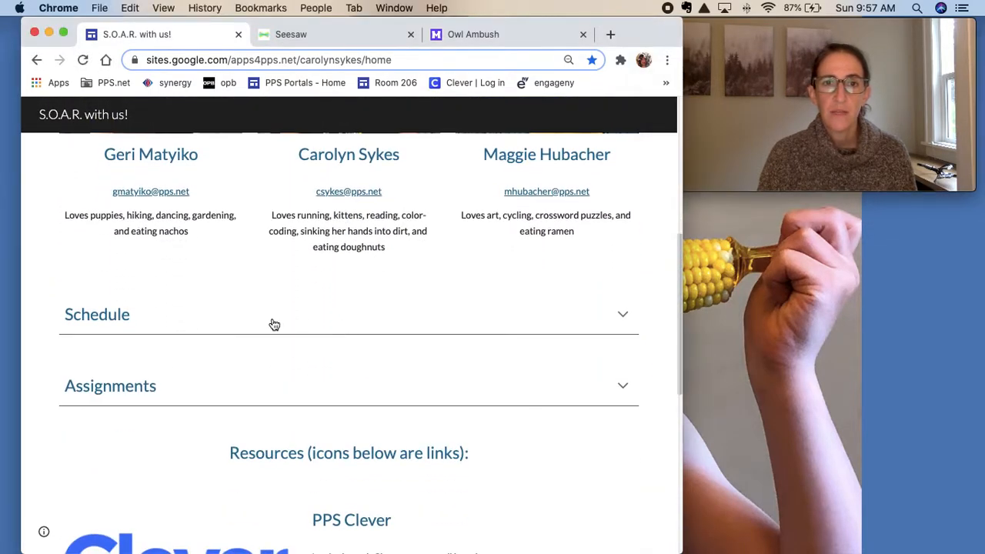
left_click(348, 313)
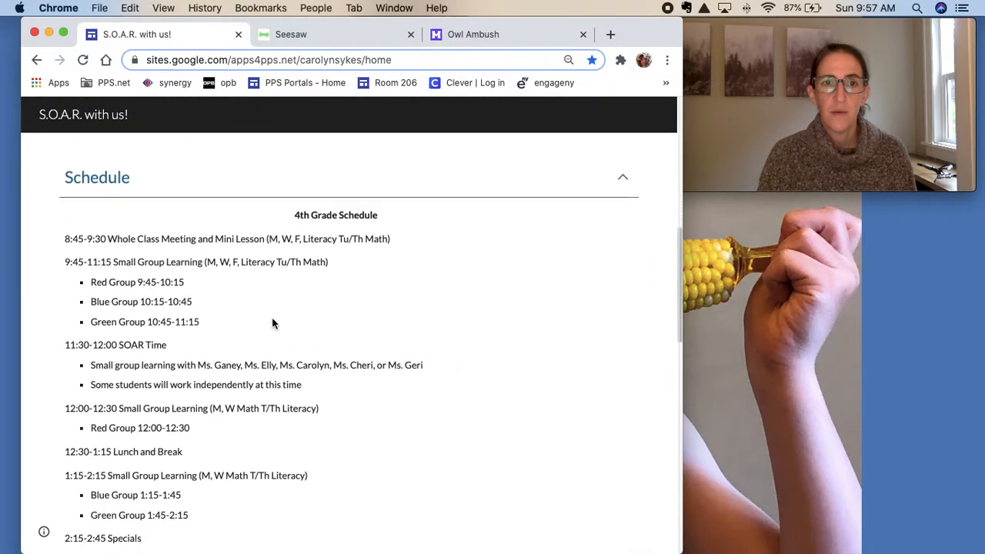
scroll("down", 3)
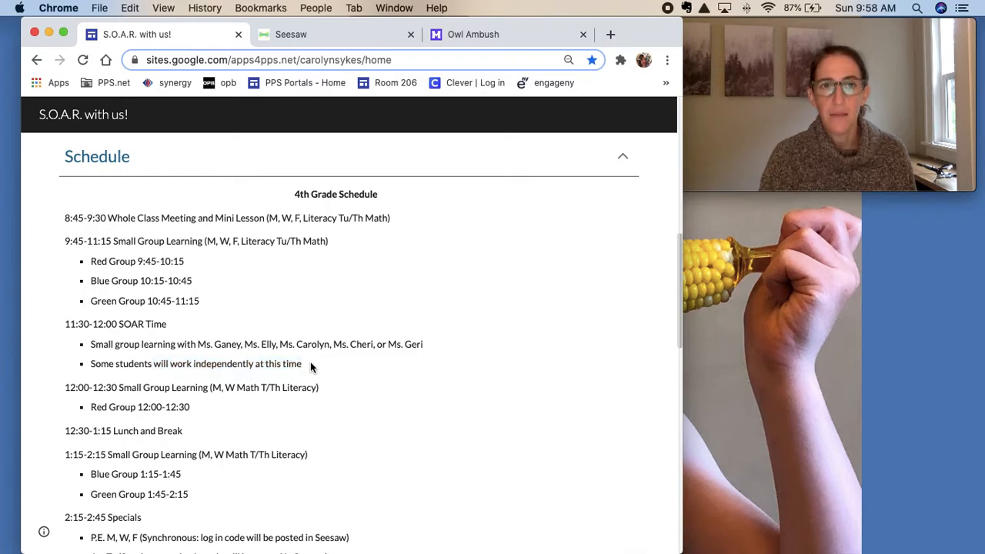
Scroll past office hours to the expanded Assignments list for the week of October 5th
scroll("down", 3)
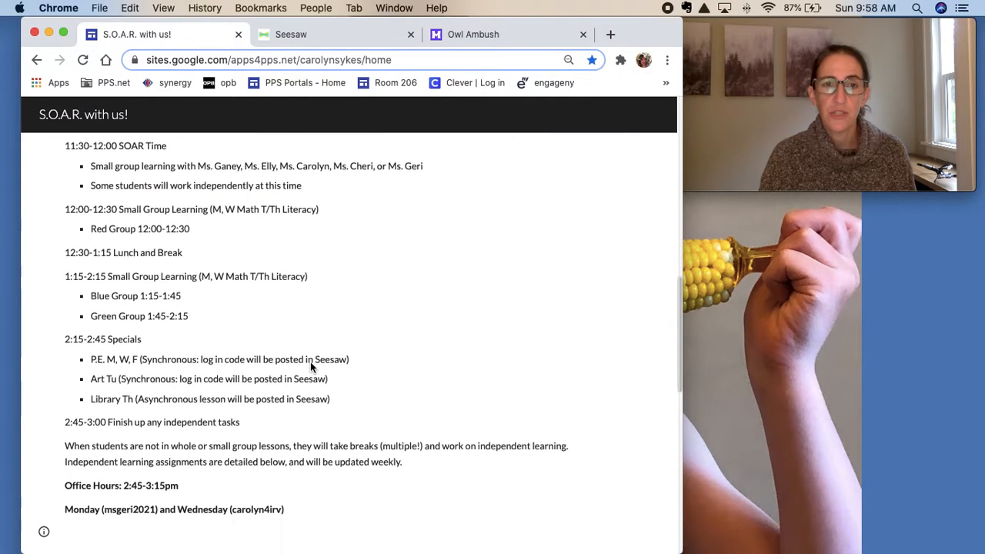
scroll("down", 3)
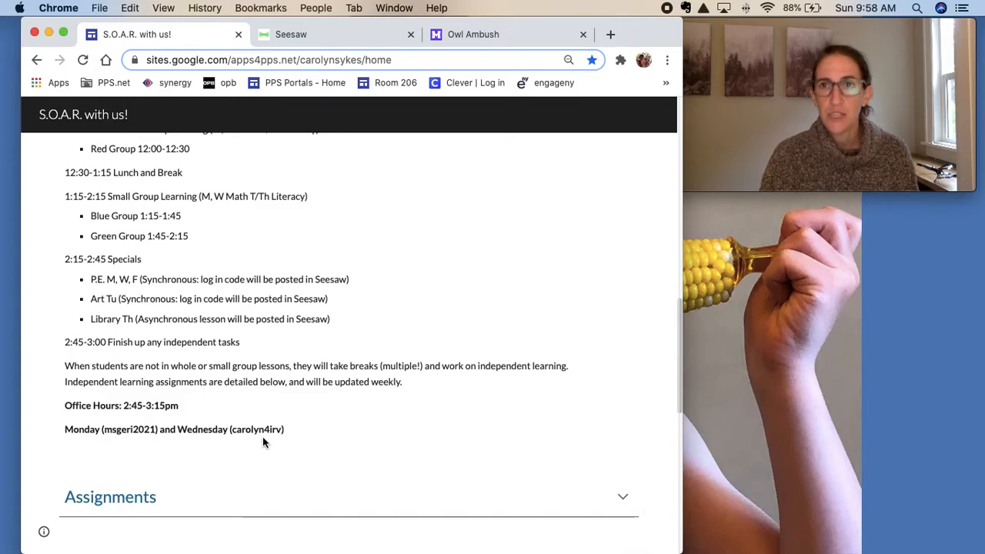
mouse_move(245, 421)
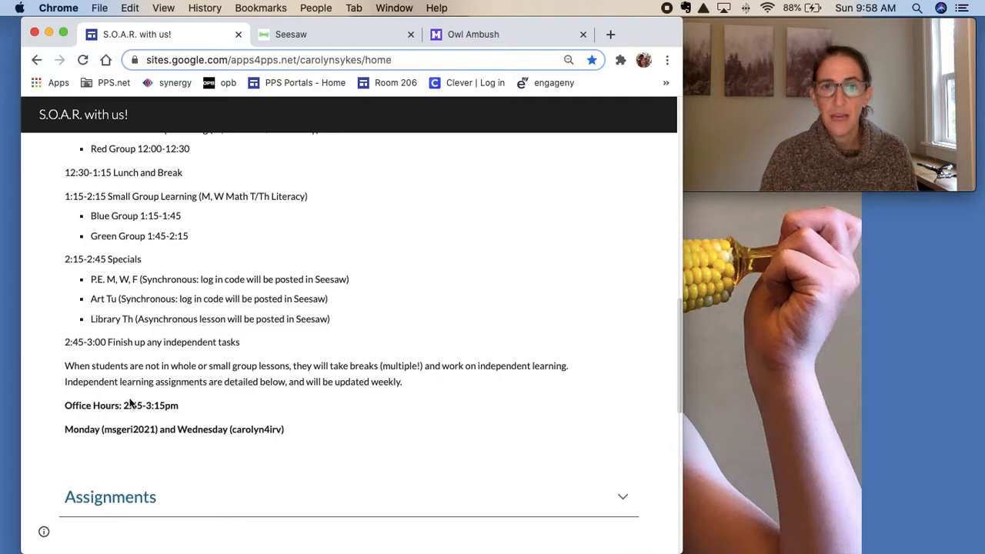
mouse_move(371, 415)
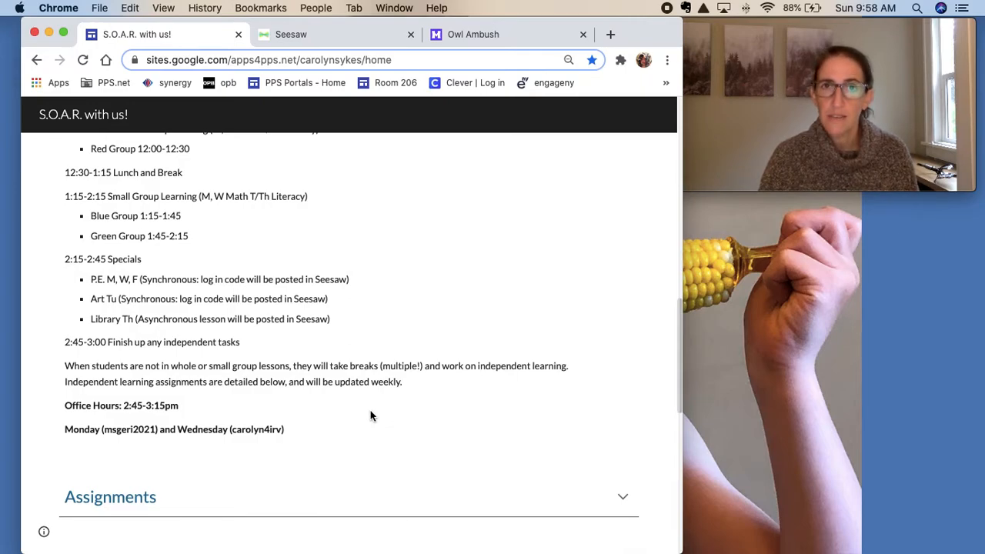
mouse_move(241, 453)
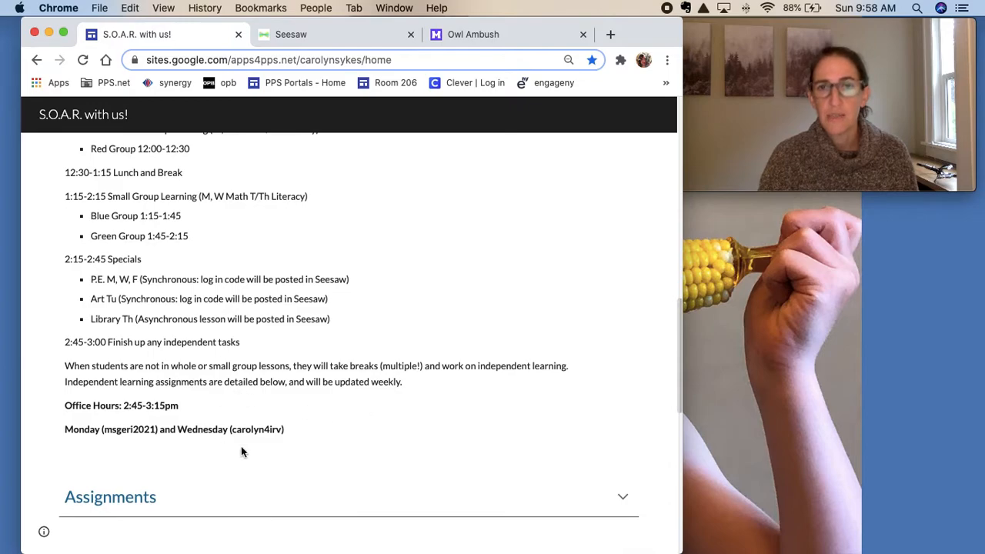
scroll("down", 3)
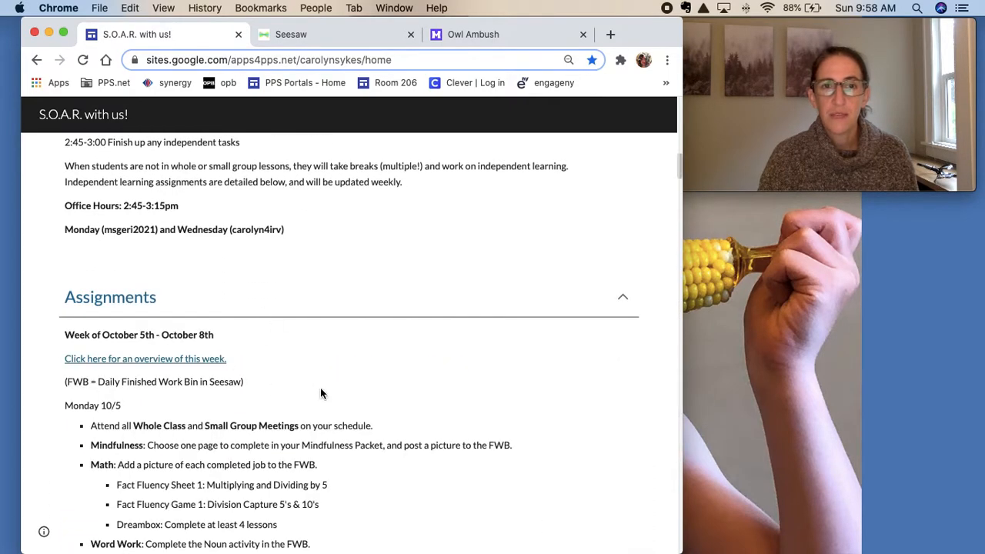
Scroll Monday 10/5's assignment list down to the Science item
scroll("down", 3)
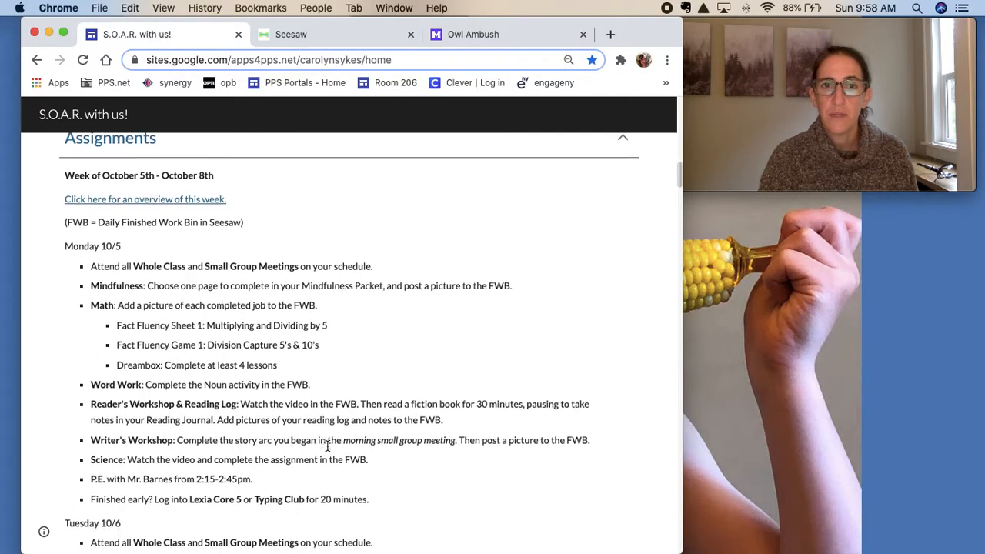
scroll("down", 3)
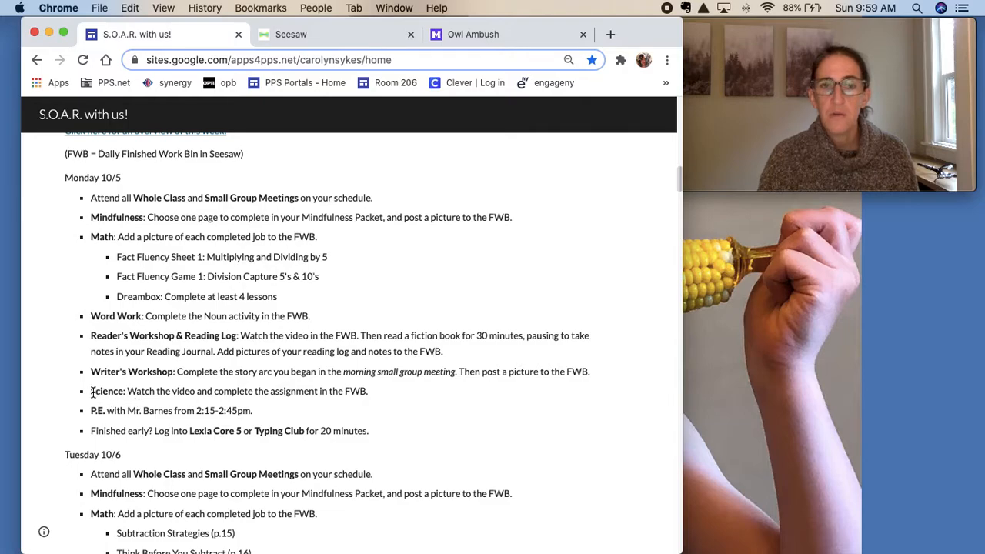
mouse_move(129, 391)
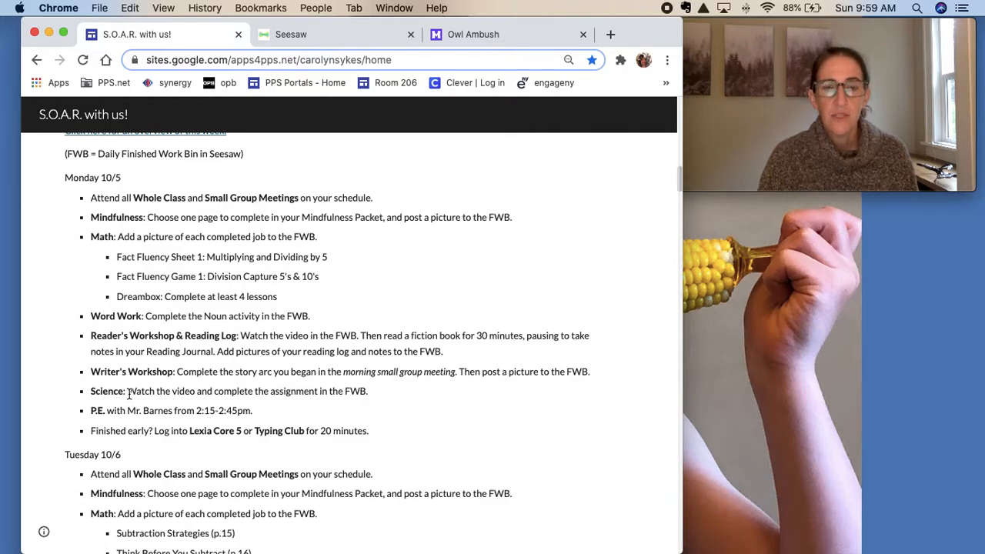
mouse_move(375, 272)
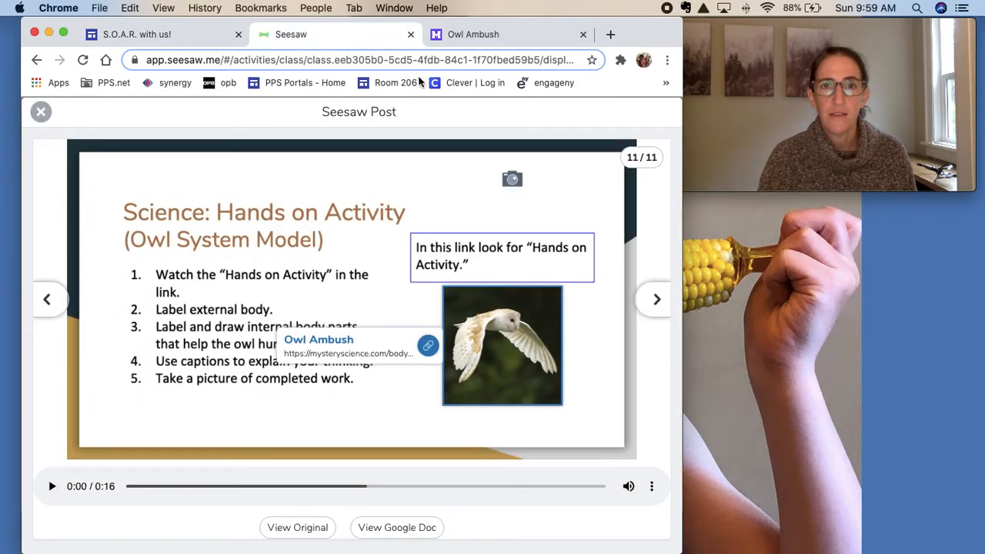
mouse_move(379, 360)
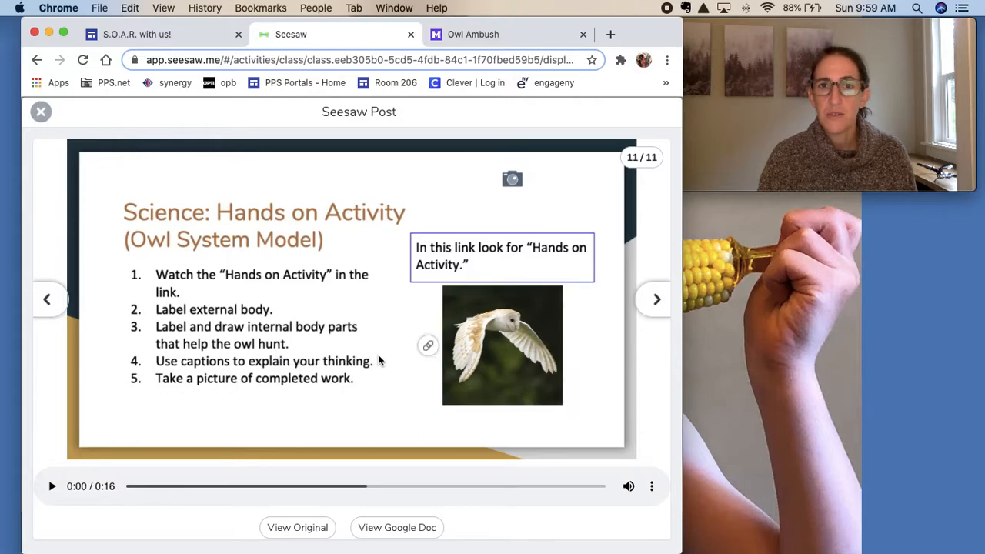
mouse_move(377, 348)
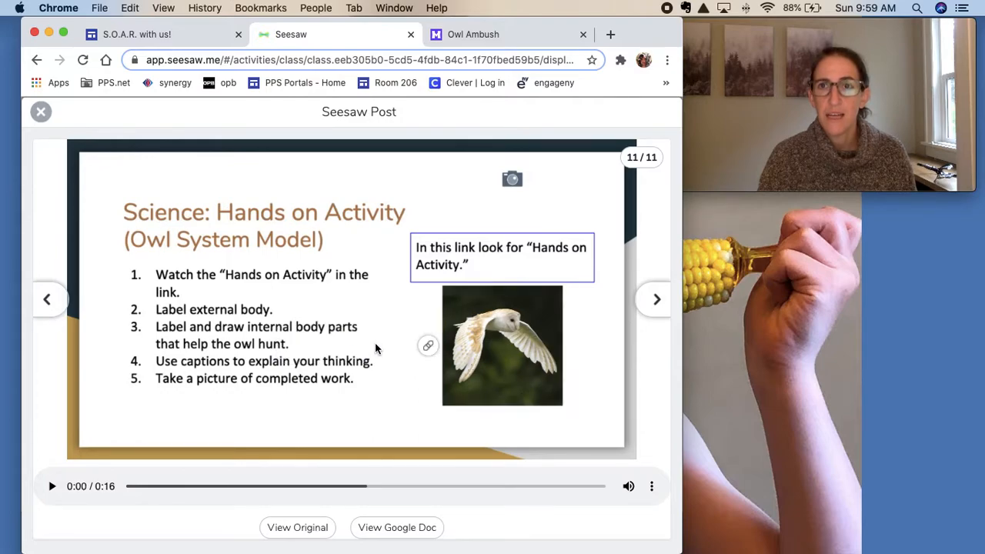
mouse_move(454, 282)
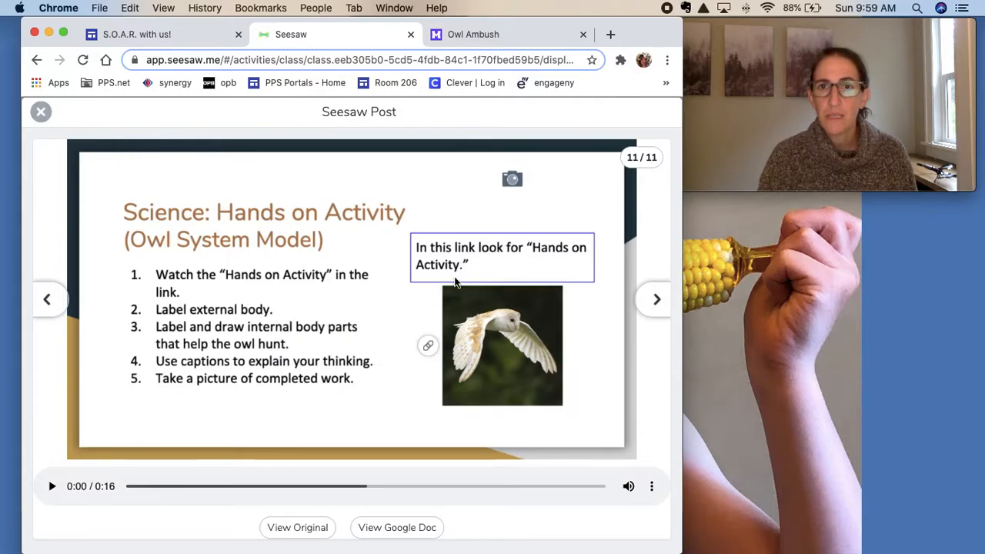
mouse_move(248, 292)
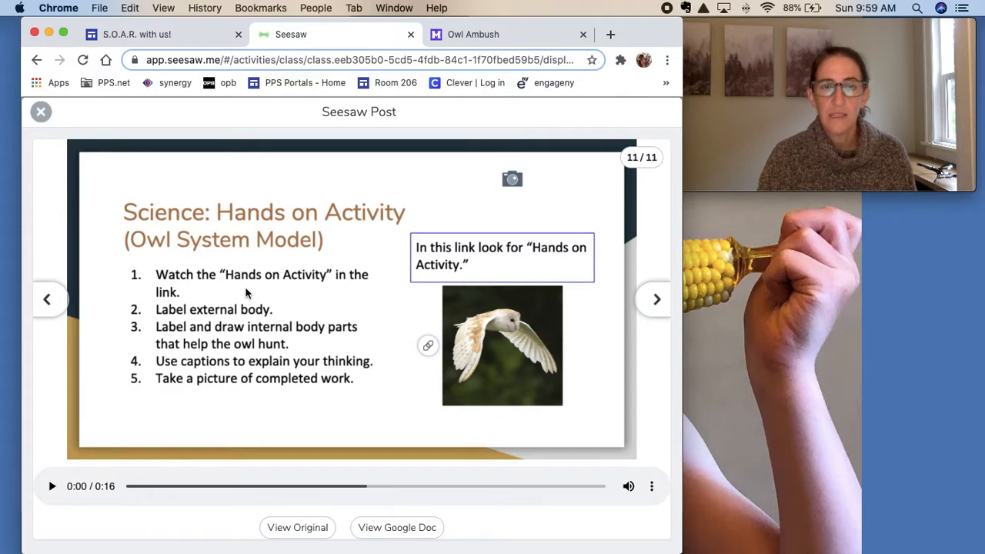
mouse_move(281, 292)
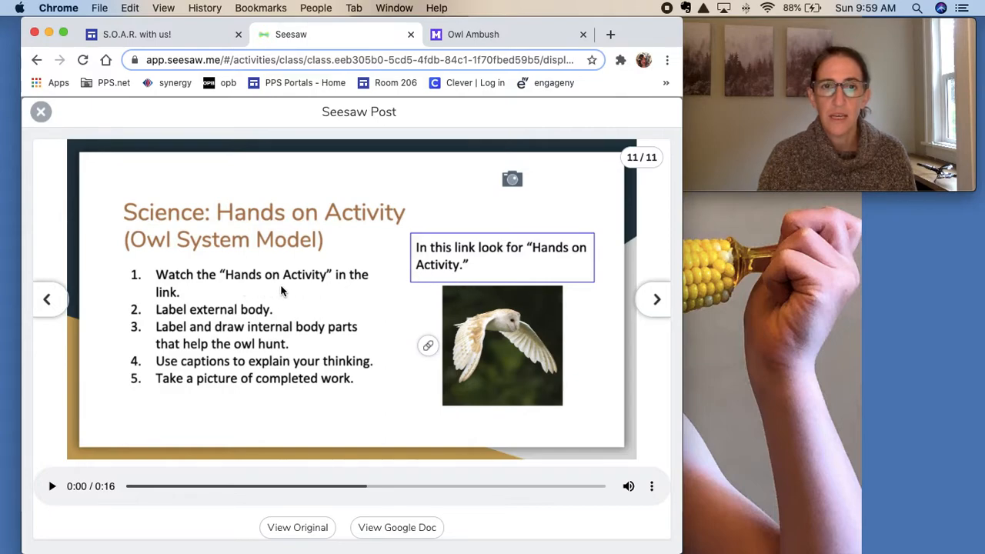
mouse_move(465, 363)
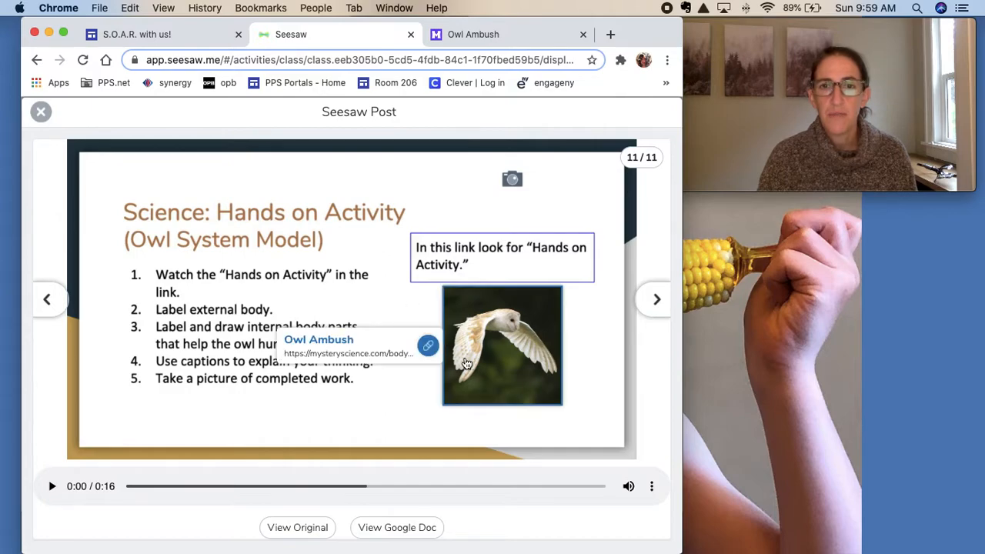
Follow the Owl Ambush link in the Seesaw science post to the Mystery Science lesson
left_click(473, 34)
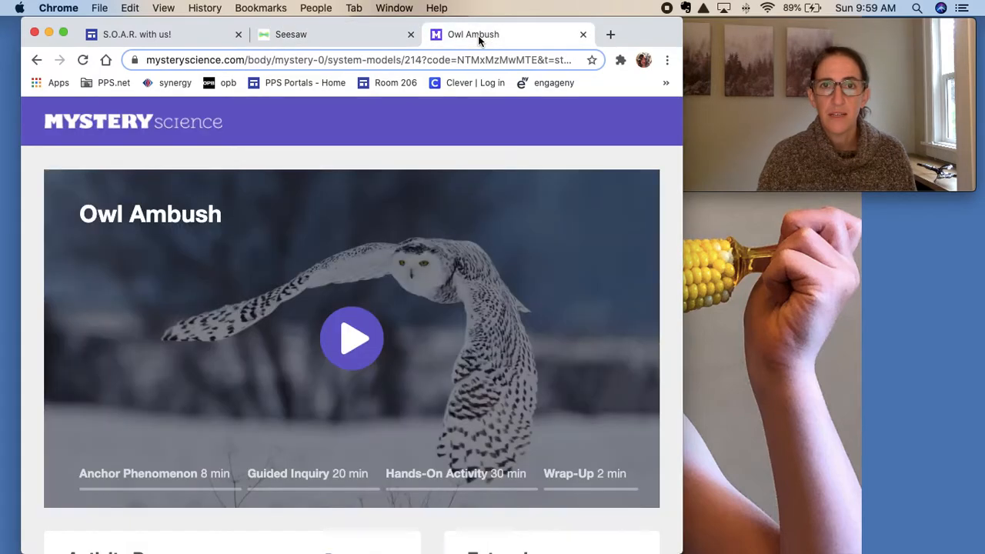
mouse_move(471, 460)
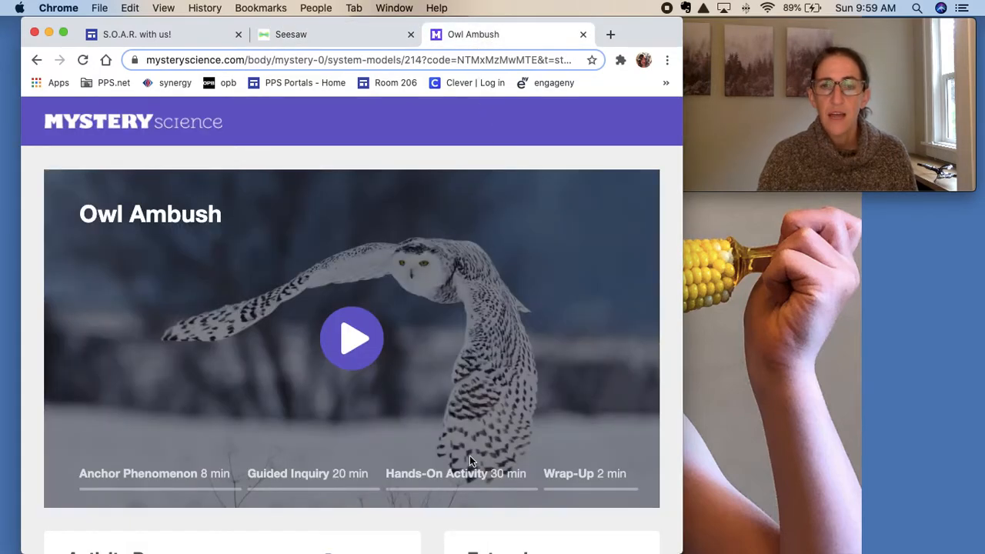
mouse_move(240, 428)
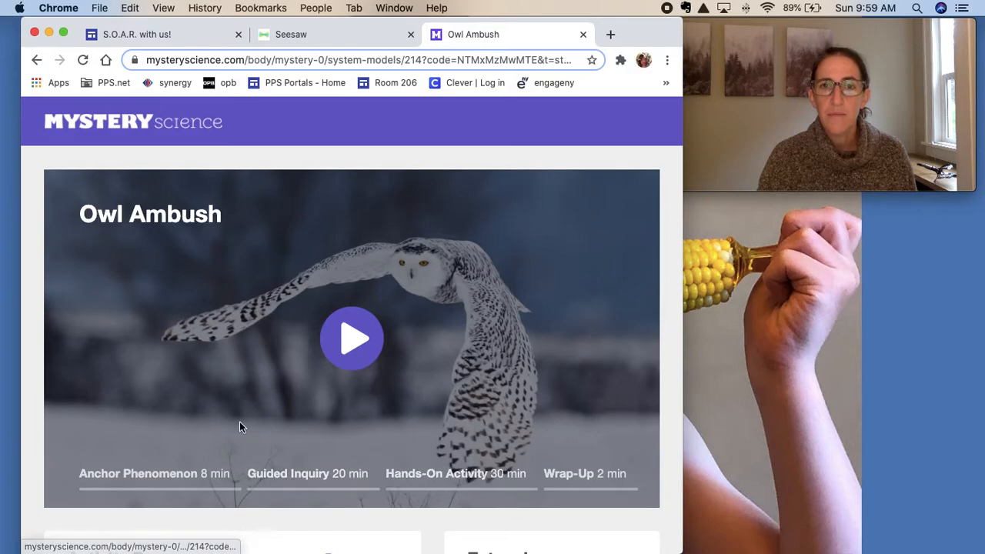
mouse_move(474, 477)
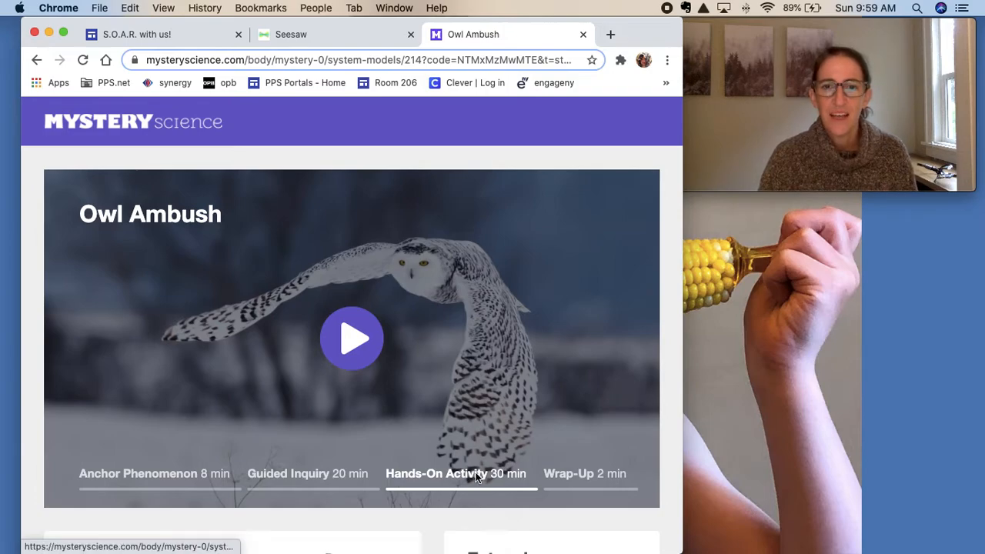
Launch the Owl Ambush 'Hands-On Activity 30 min' slideshow
left_click(437, 474)
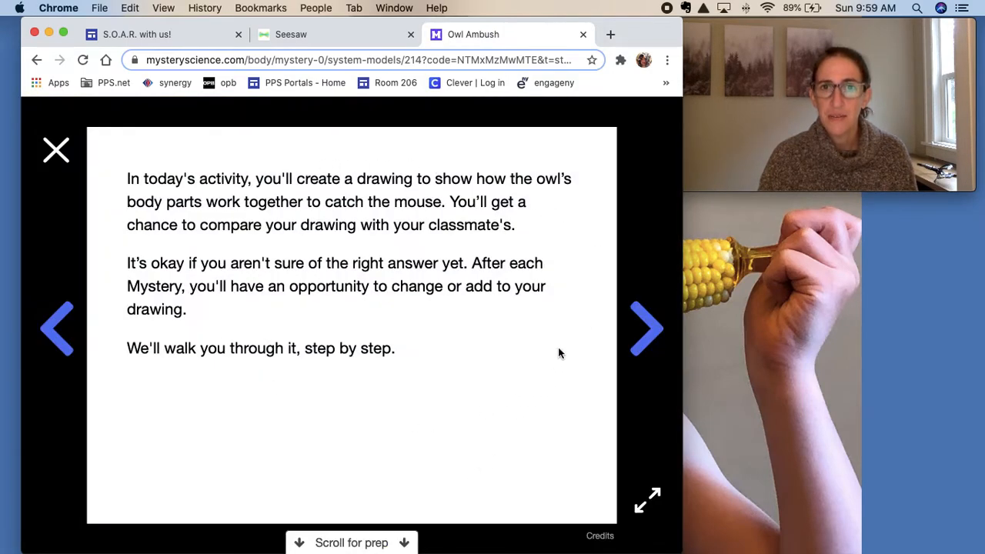
Step through the Owl System Model activity to the group discussion step, back one, then close the slides
left_click(646, 328)
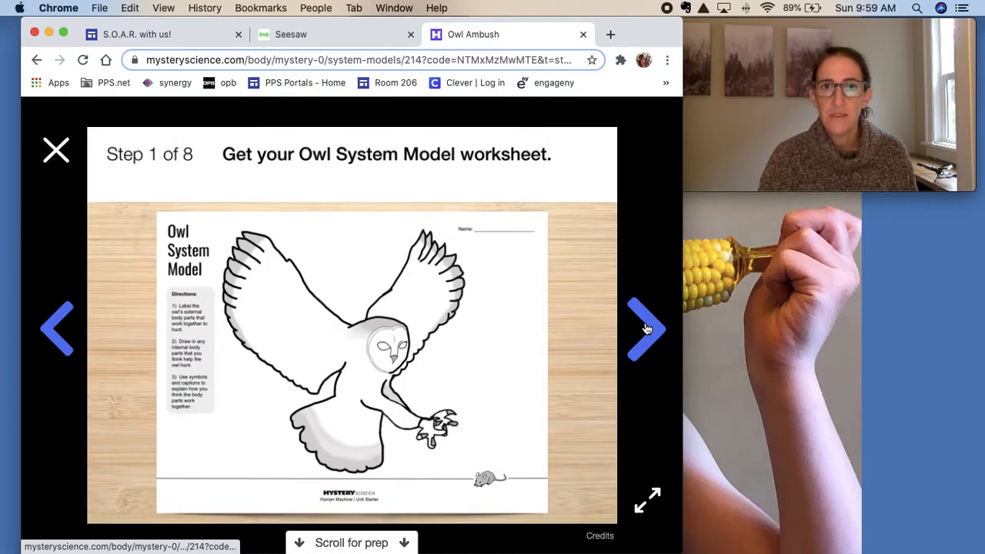
left_click(646, 329)
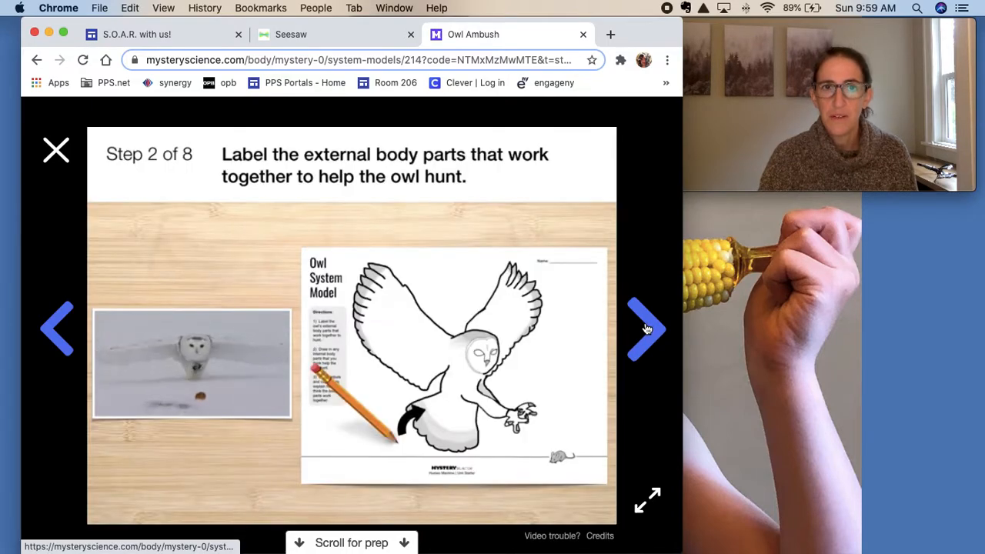
left_click(646, 329)
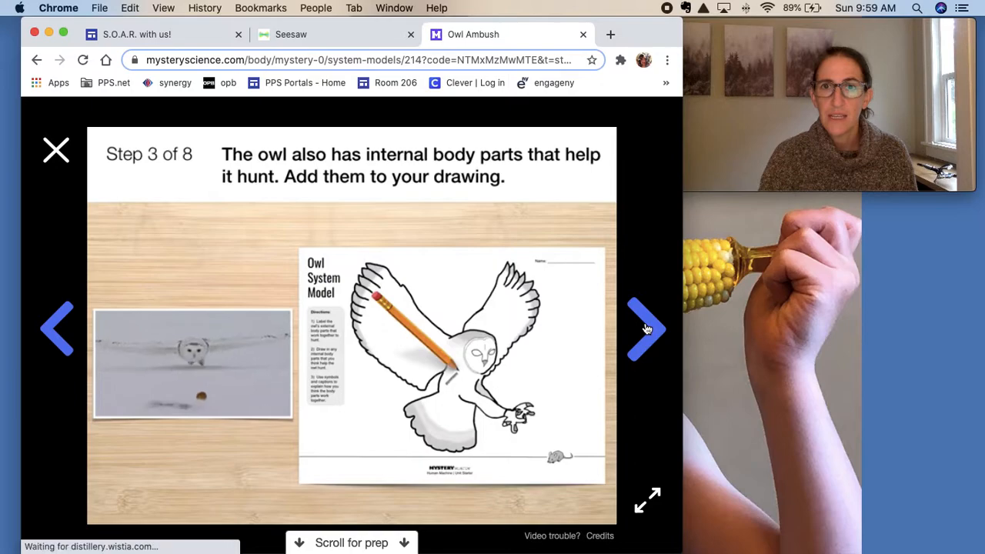
left_click(646, 330)
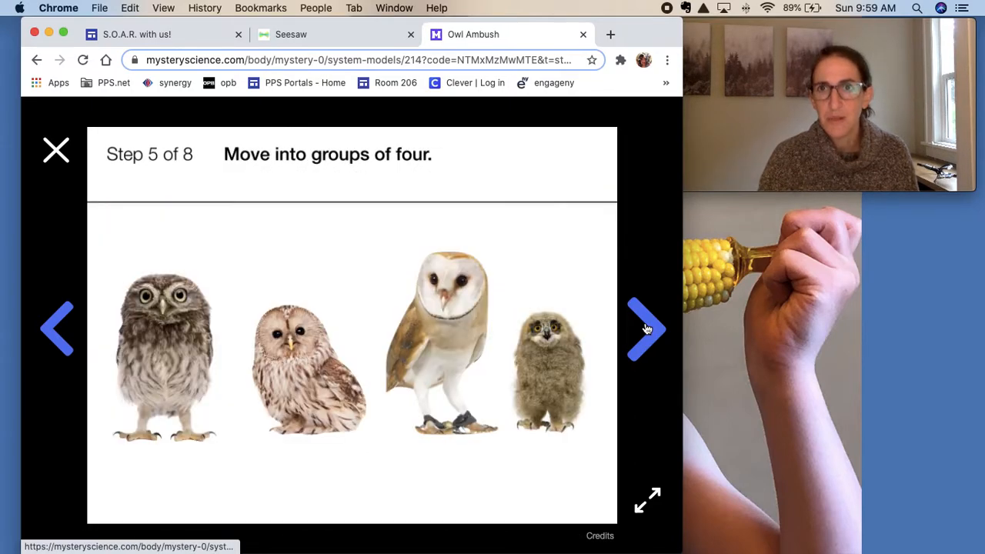
left_click(647, 329)
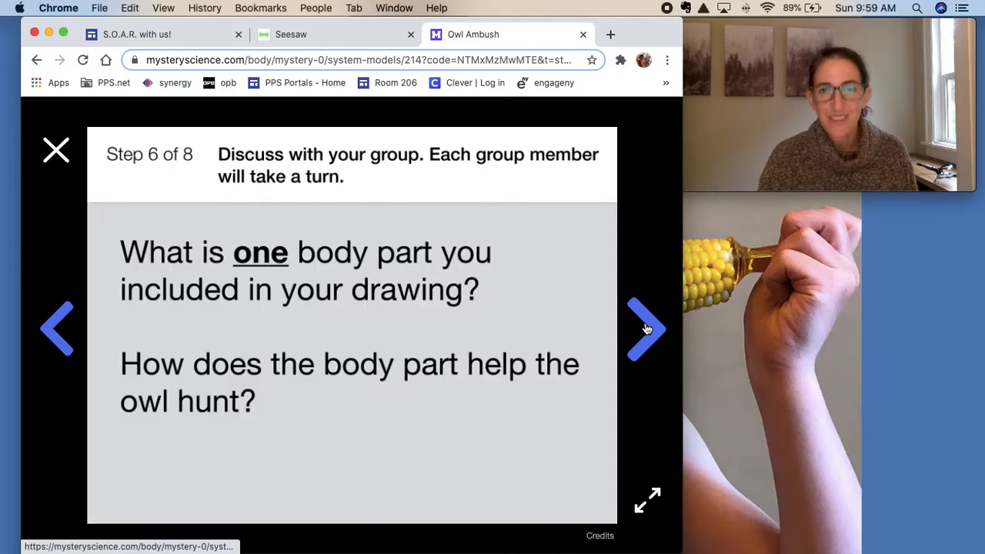
left_click(55, 326)
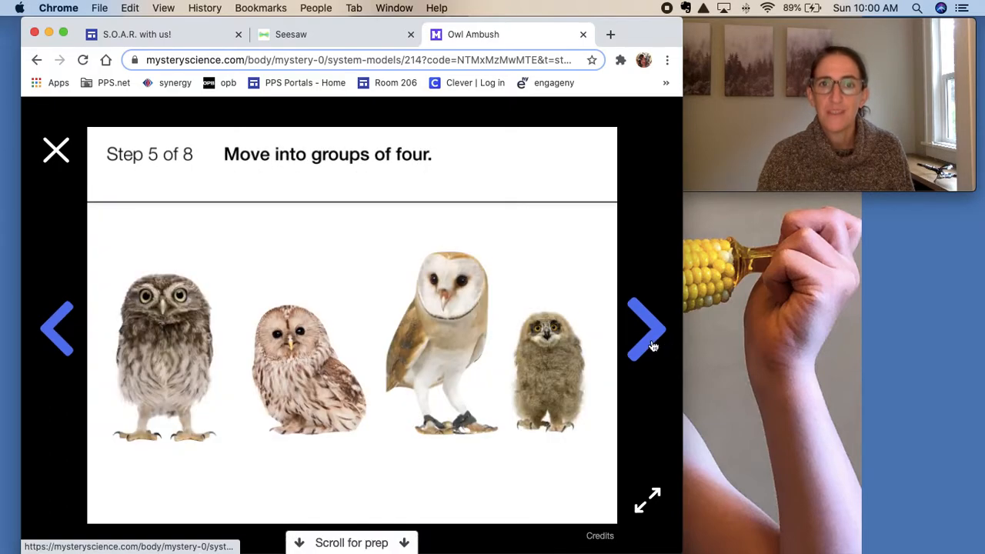
mouse_move(151, 224)
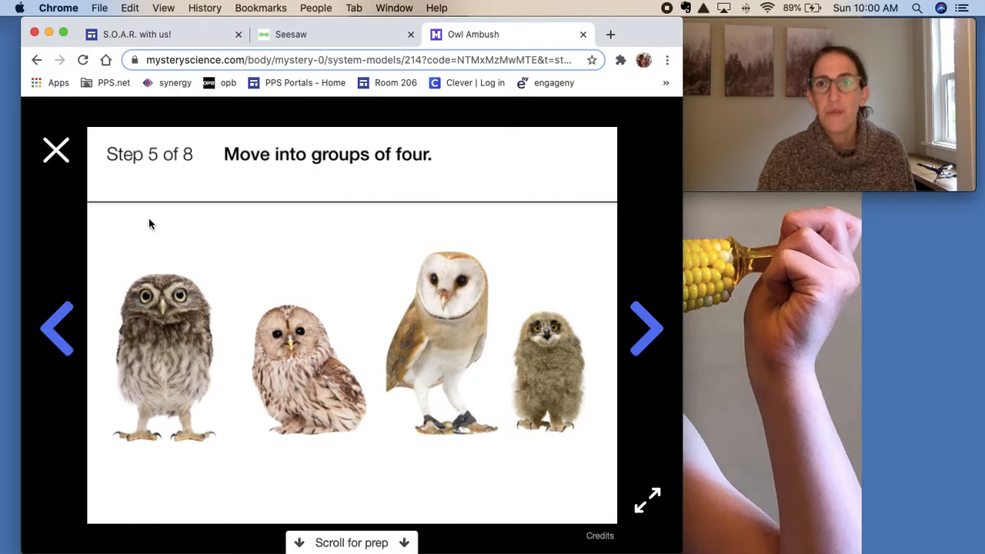
mouse_move(87, 168)
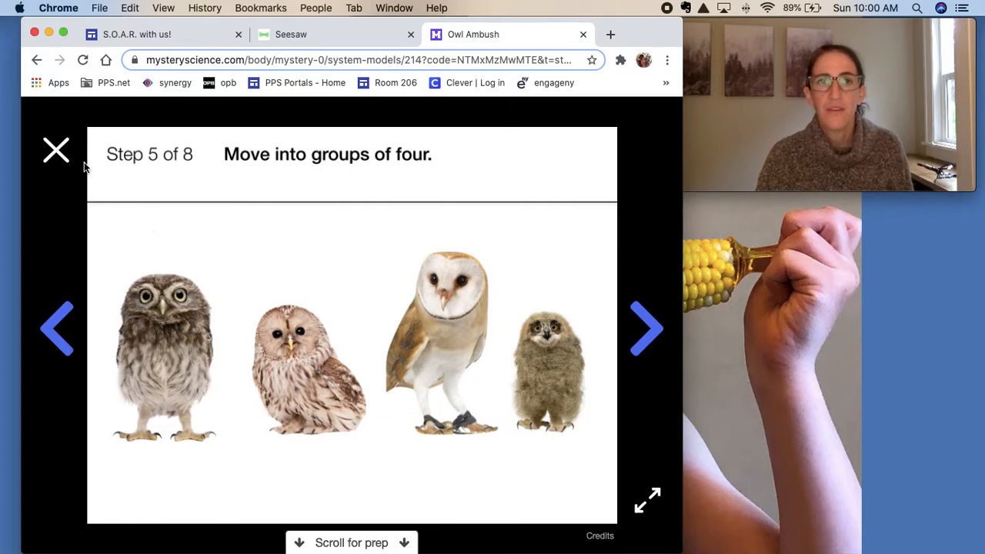
left_click(55, 150)
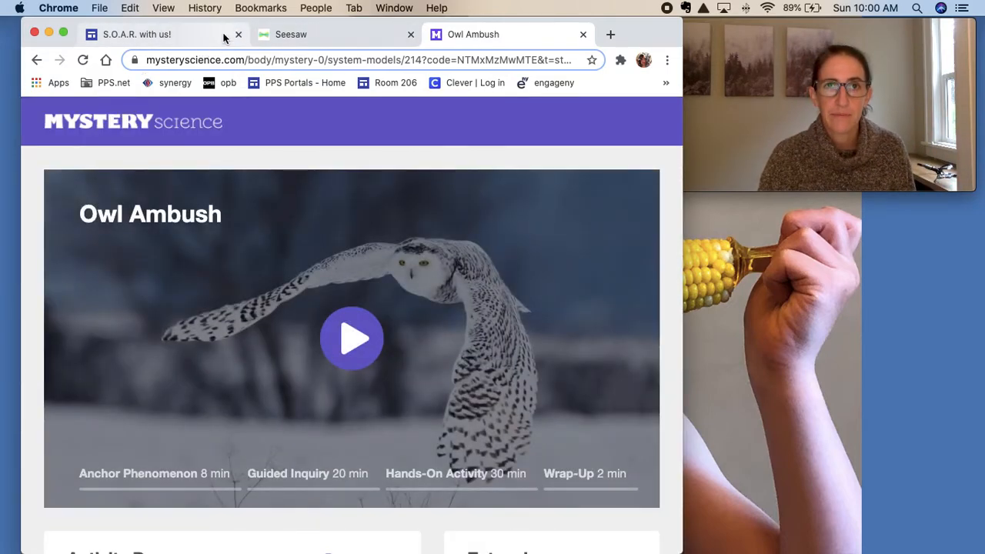
Return to the S.O.A.R. with us! site tab and scroll the assignments to Wednesday 10/7
left_click(136, 34)
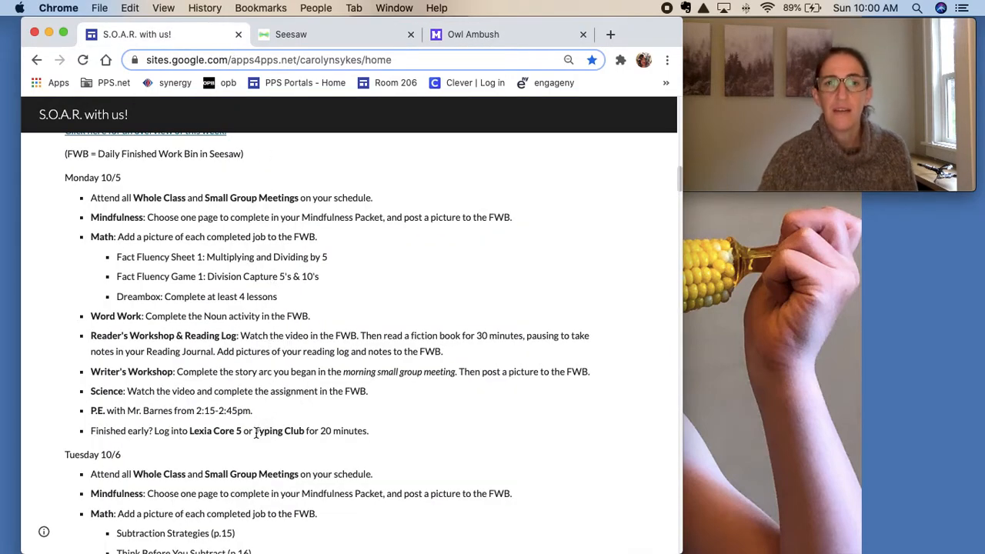
double_click(267, 431)
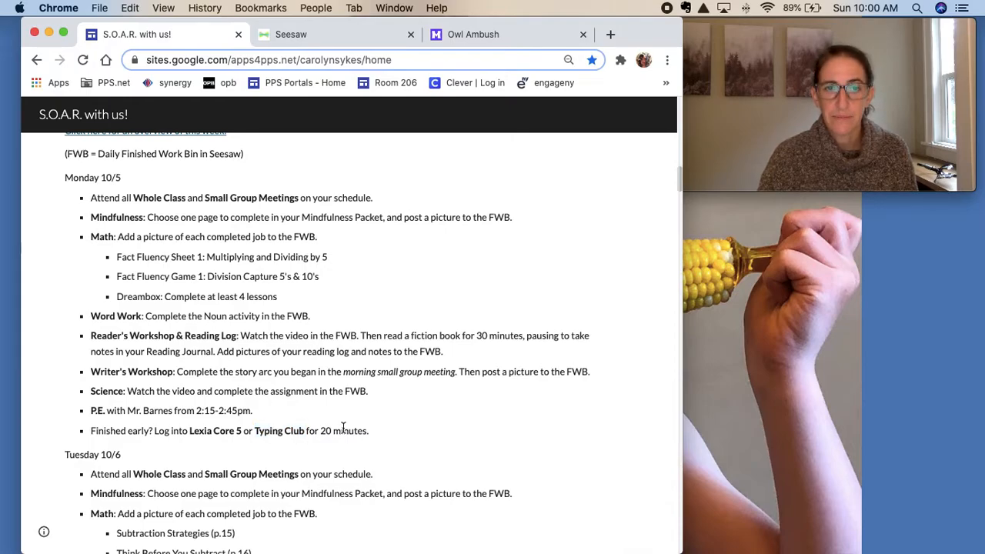
scroll("down", 3)
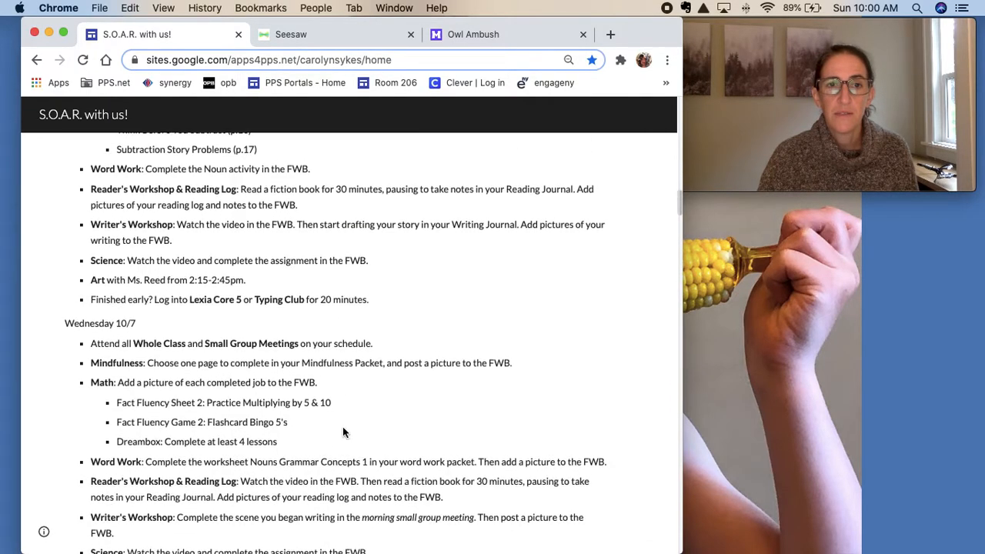
scroll("down", 3)
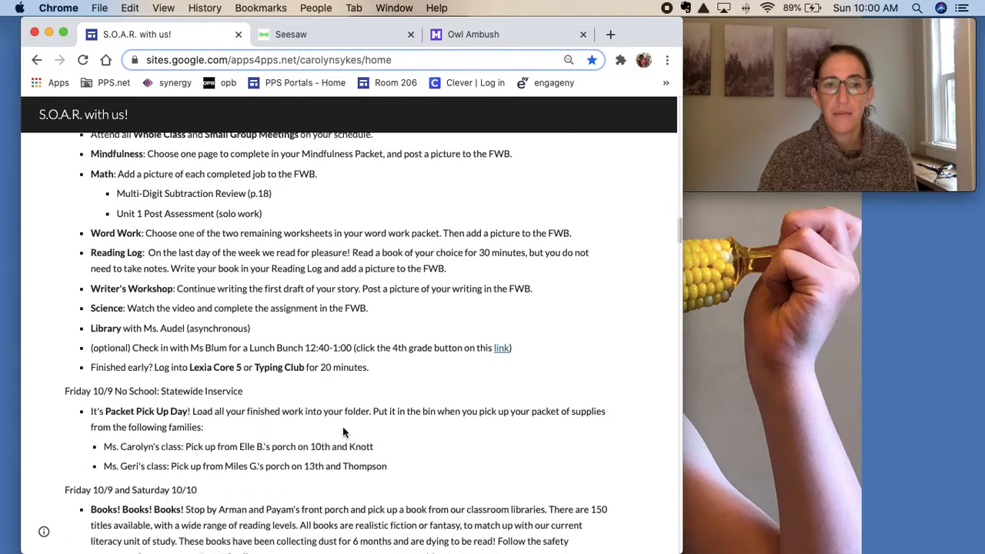
scroll("down", 3)
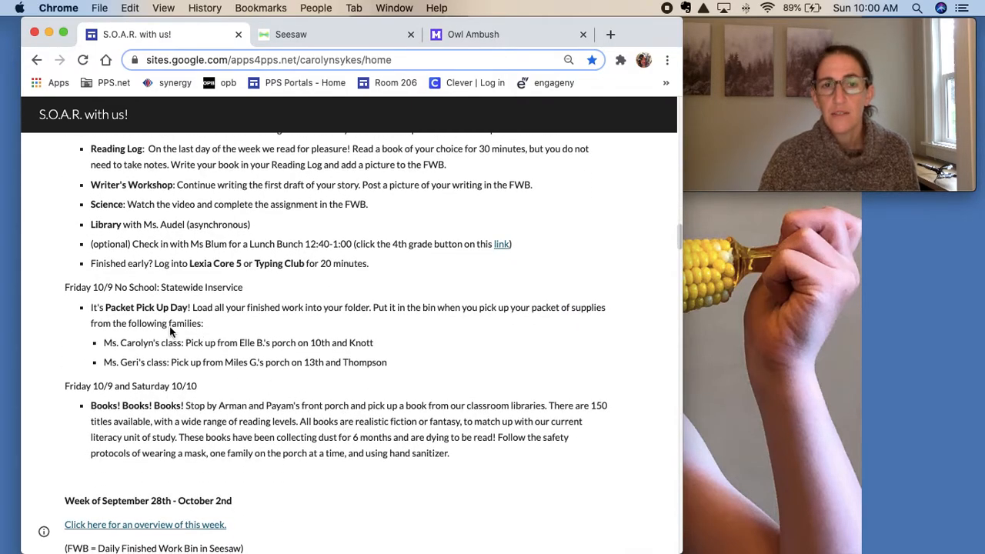
mouse_move(188, 300)
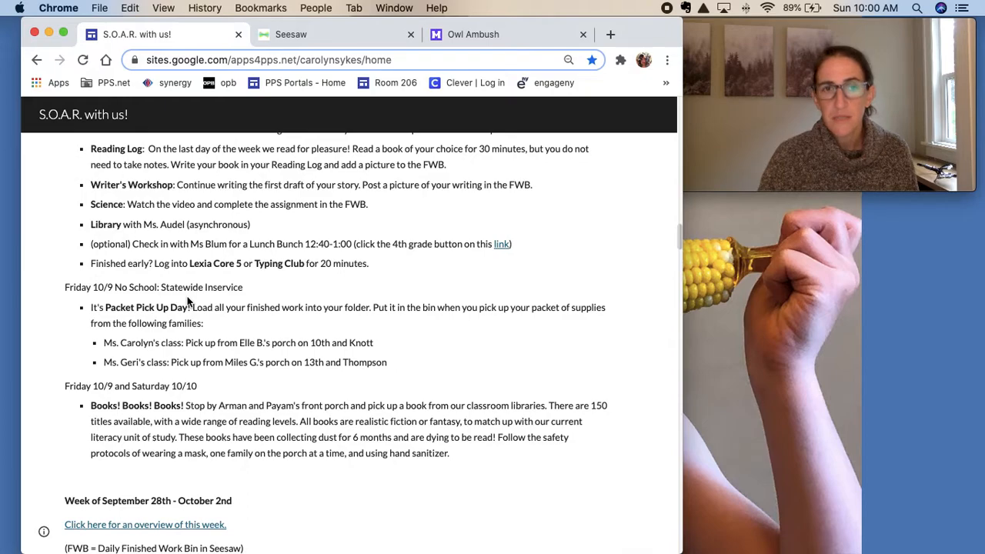
mouse_move(182, 357)
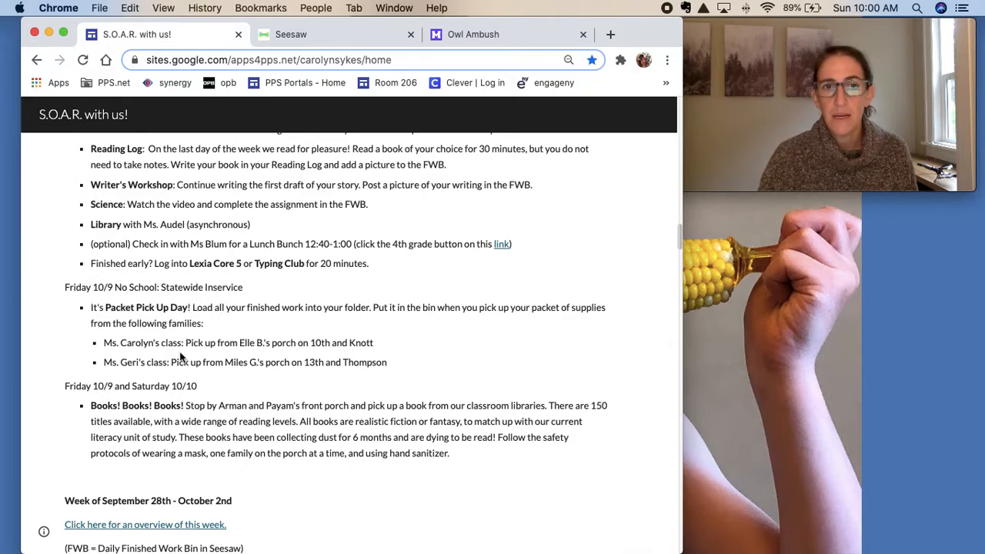
mouse_move(247, 363)
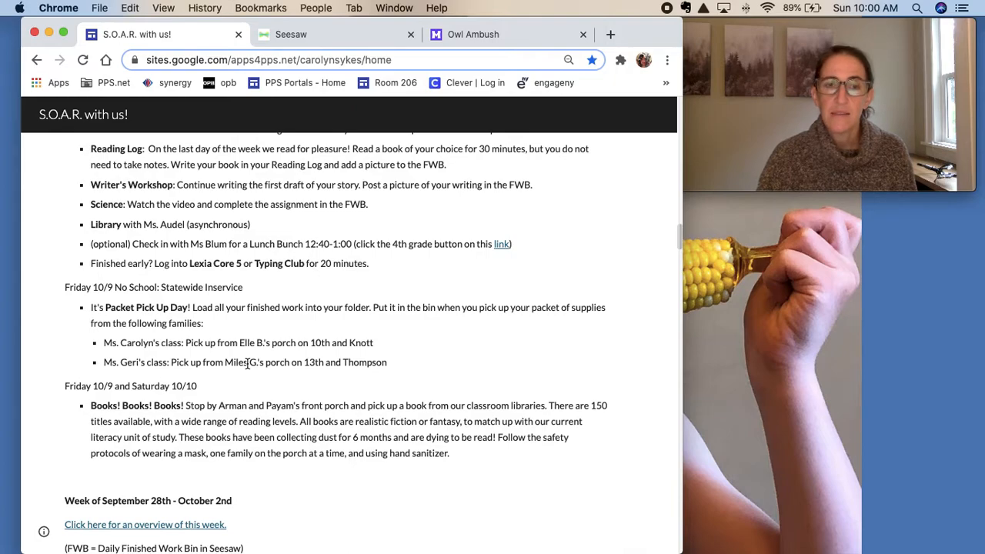
mouse_move(183, 383)
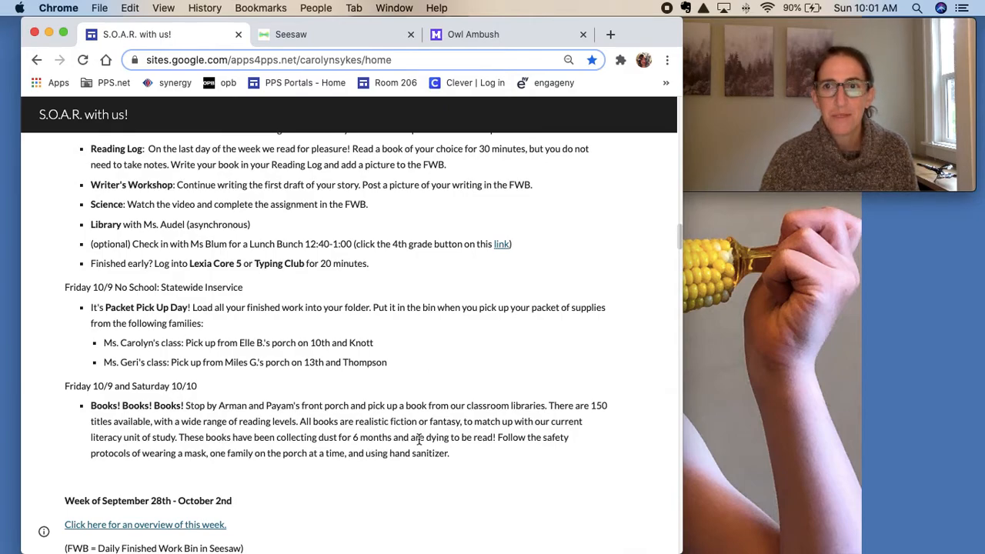
mouse_move(483, 459)
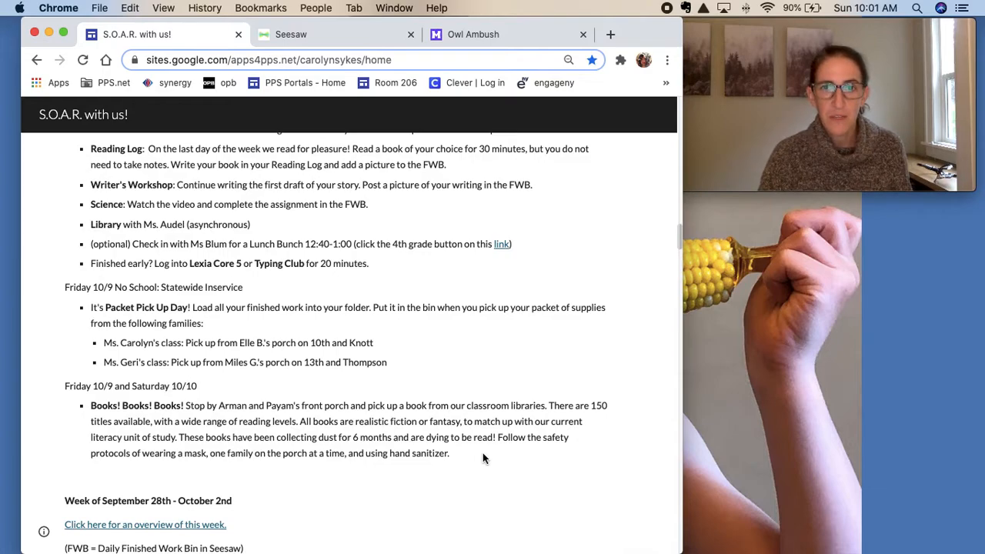
mouse_move(523, 449)
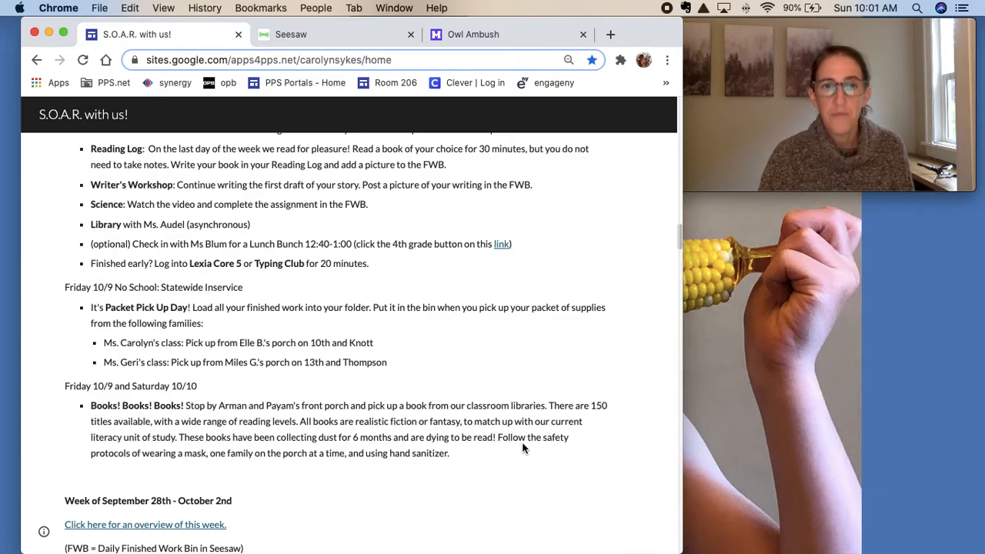